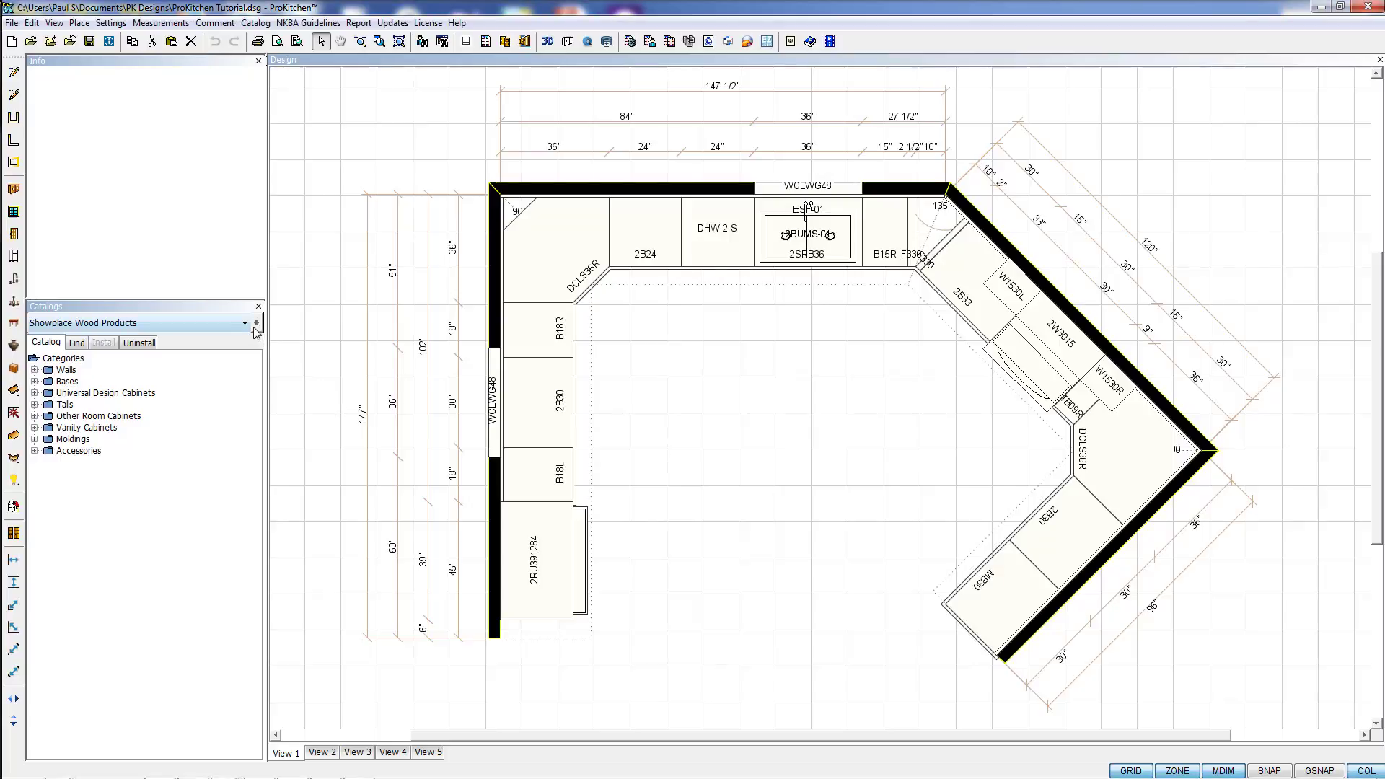
List every available catalog via Show All and check catalogs in the expanded list.
left_click(256, 321)
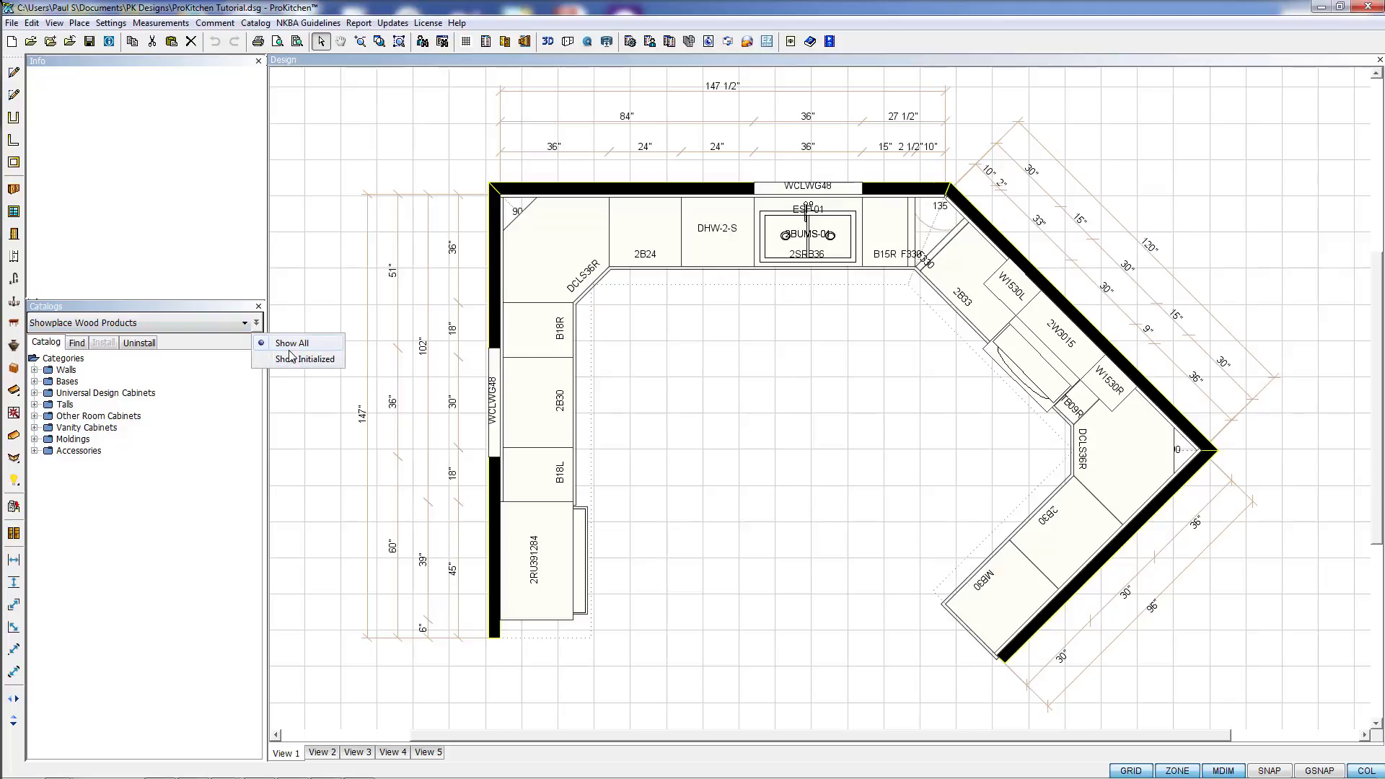
left_click(290, 344)
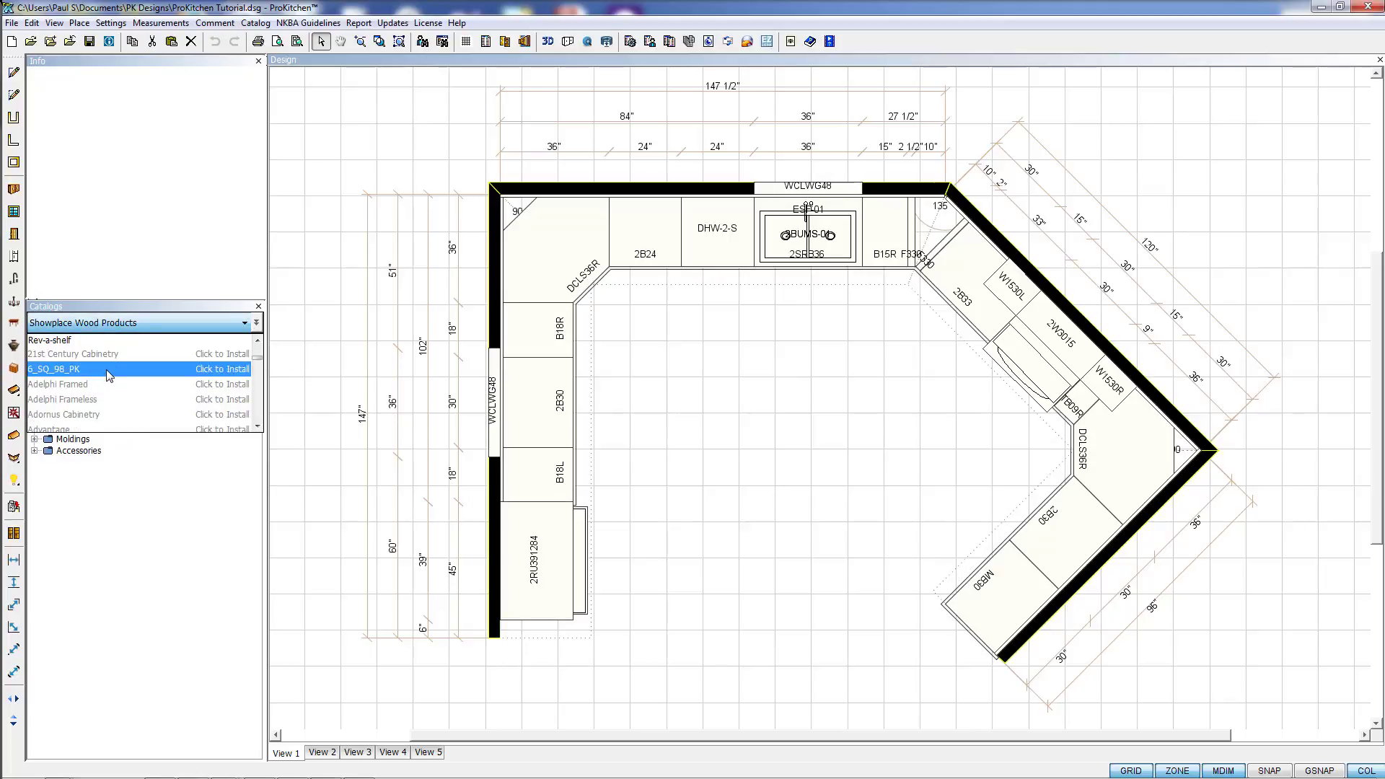
left_click(62, 399)
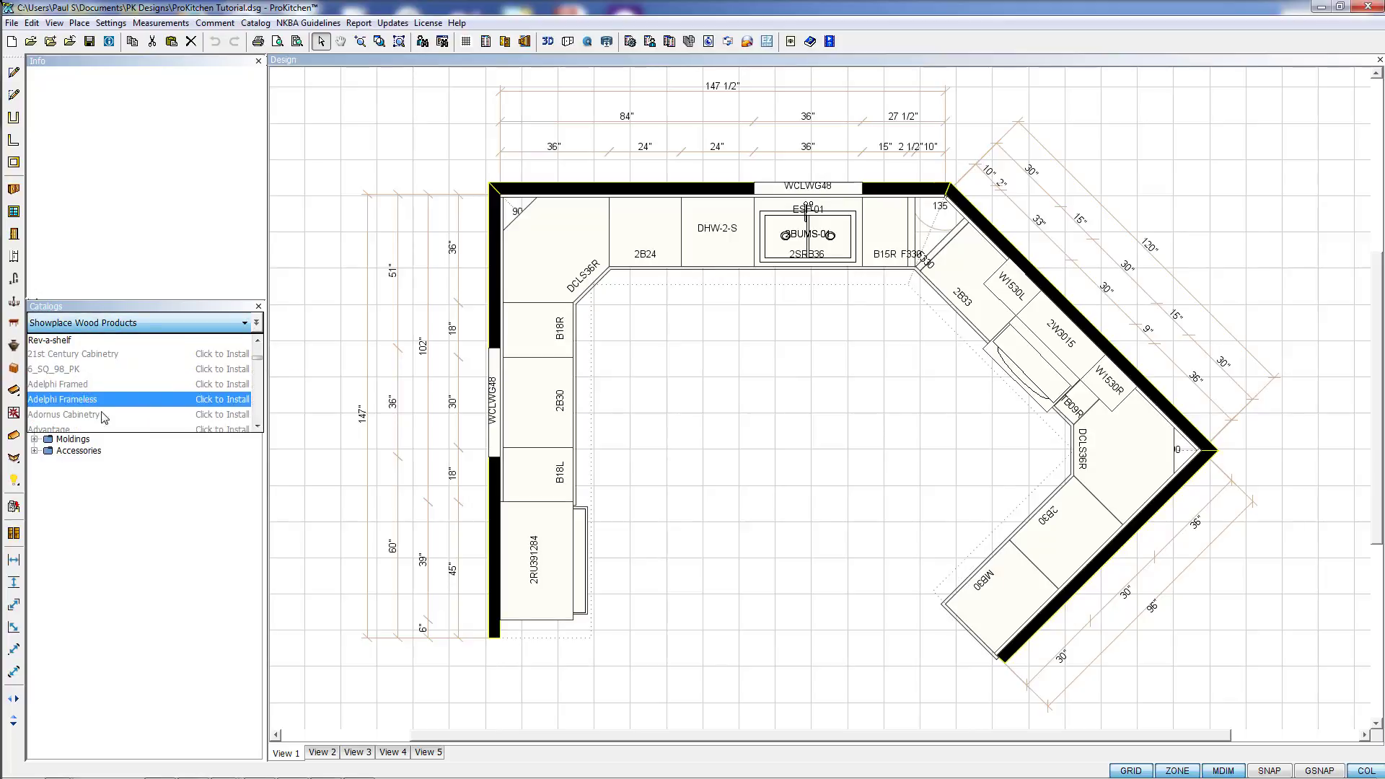
left_click(63, 414)
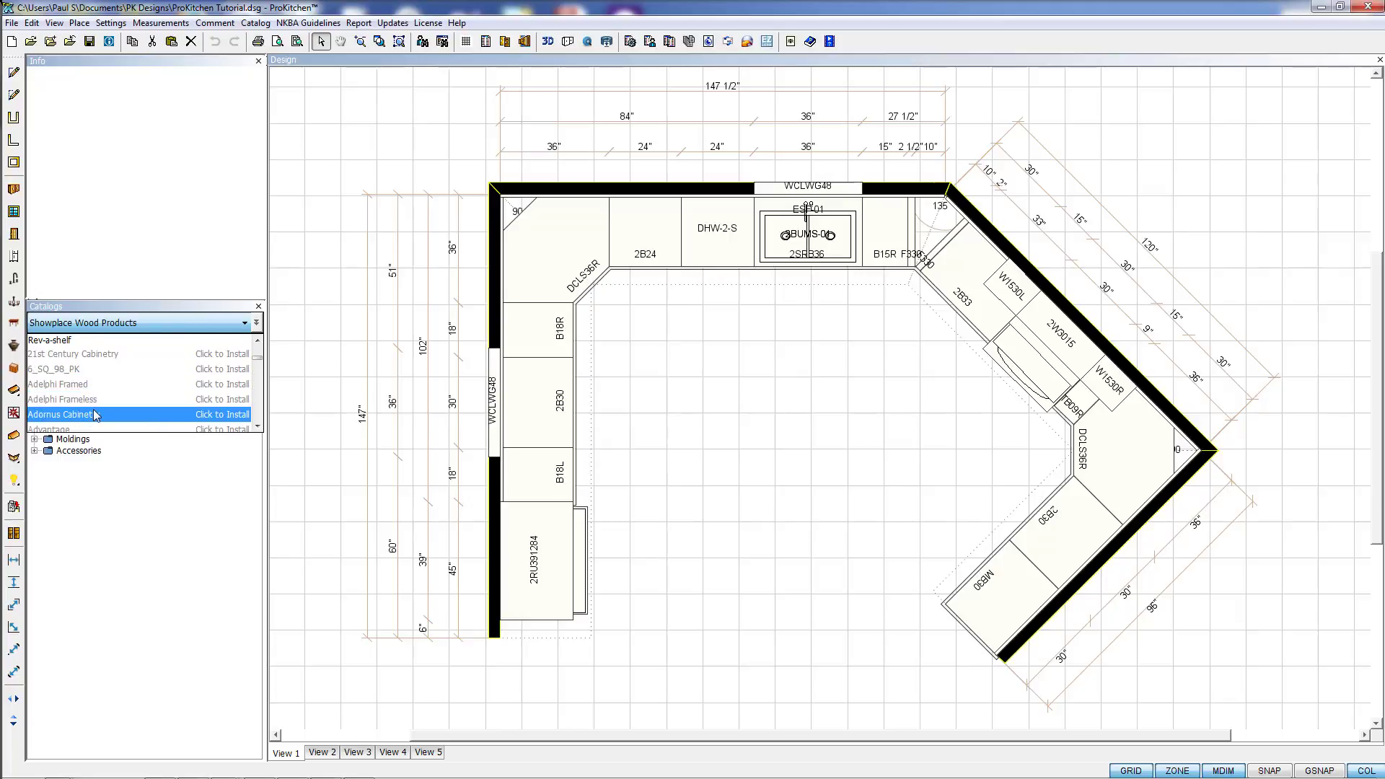
scroll("down", 3)
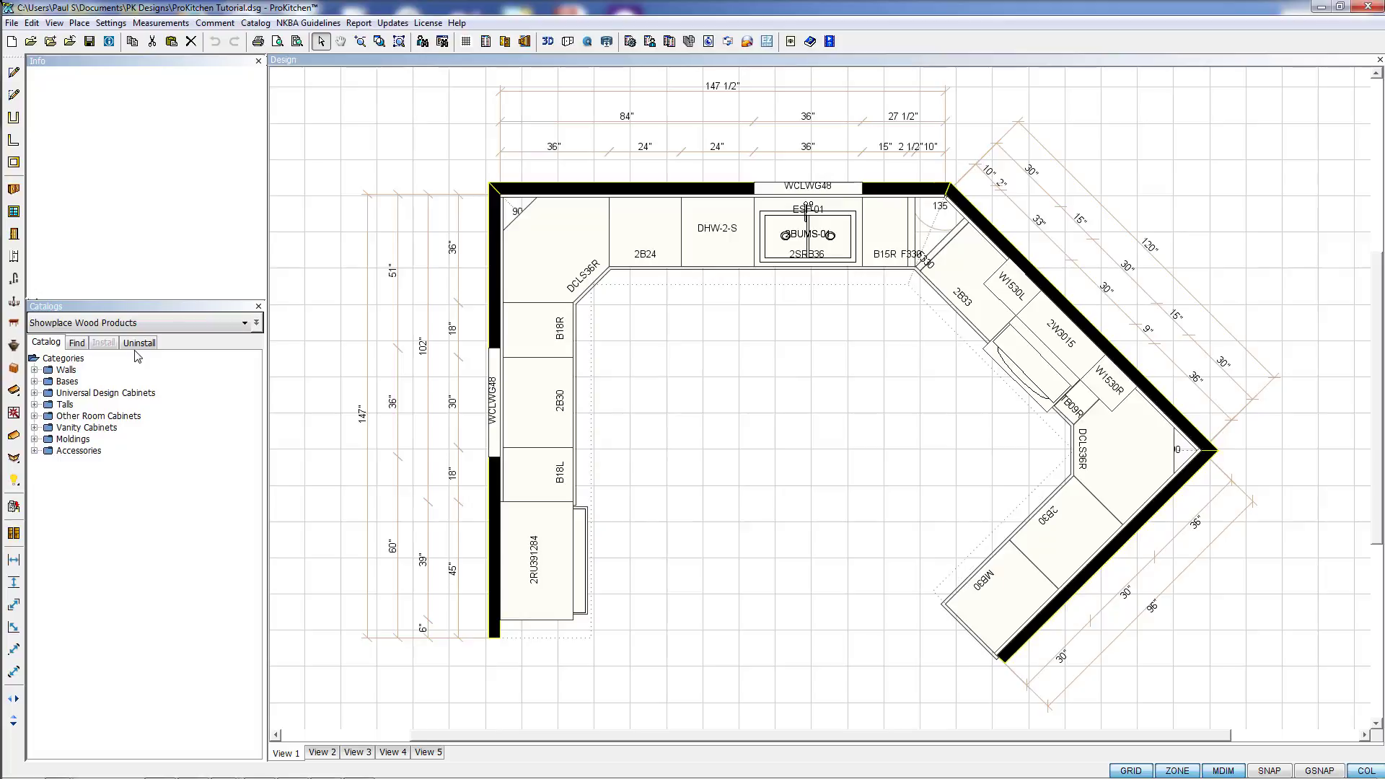
On the Uninstall page, choose Showplace Evo as the catalog to remove.
left_click(138, 344)
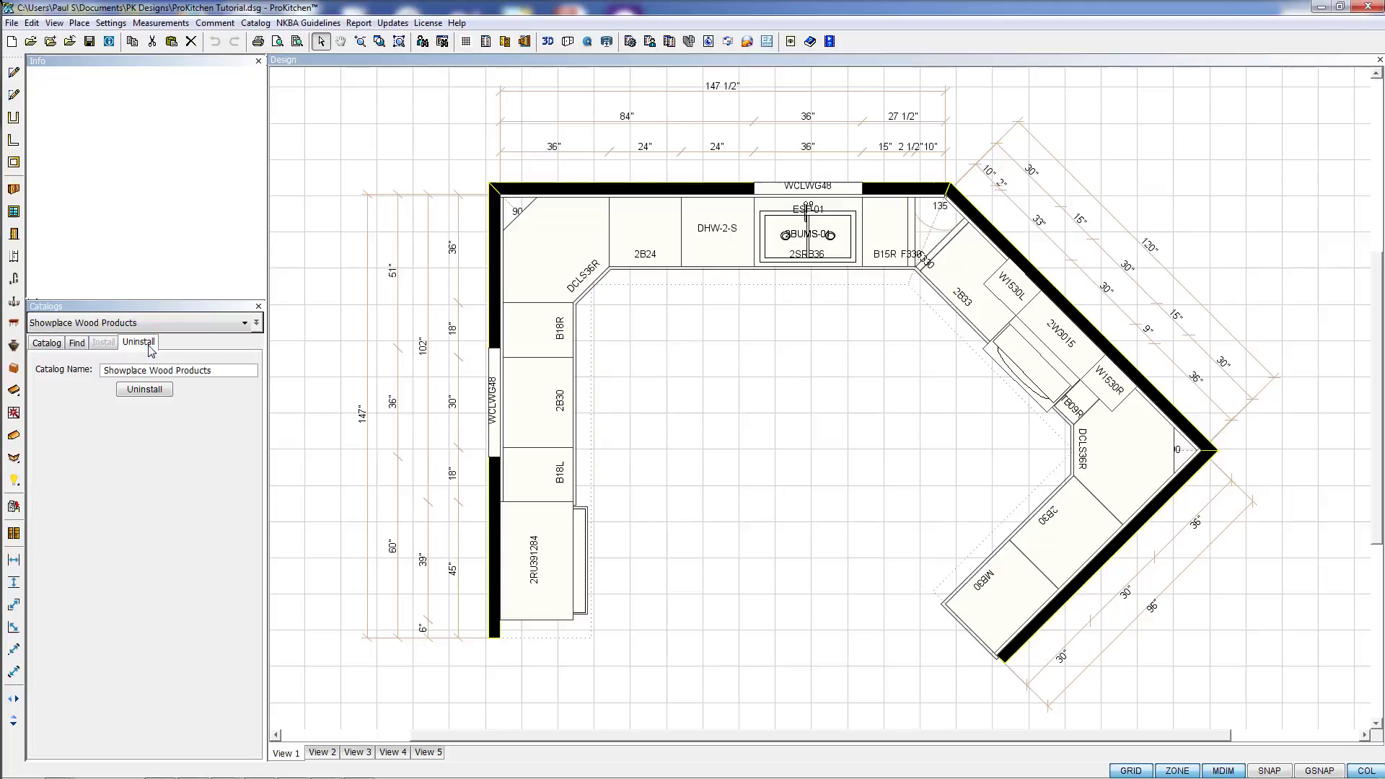
left_click(245, 322)
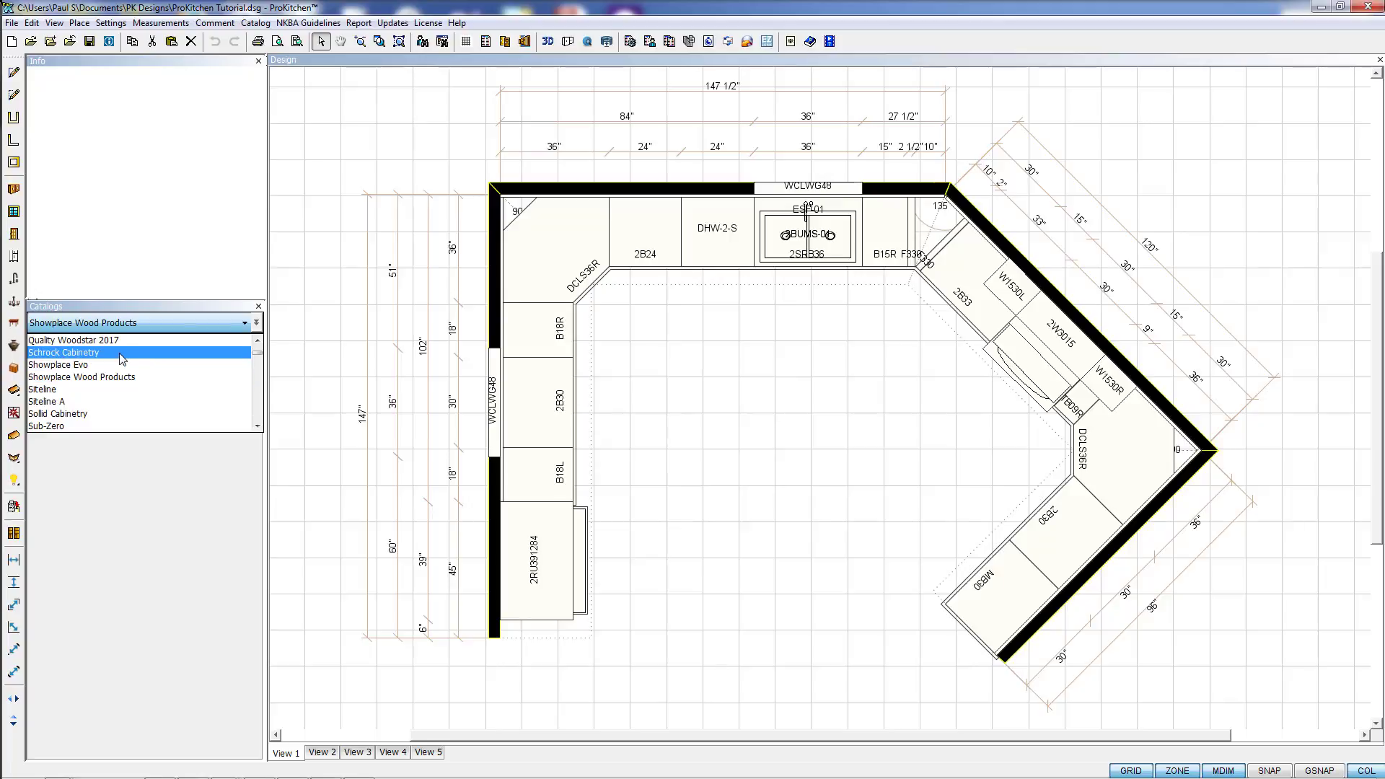
mouse_move(104, 359)
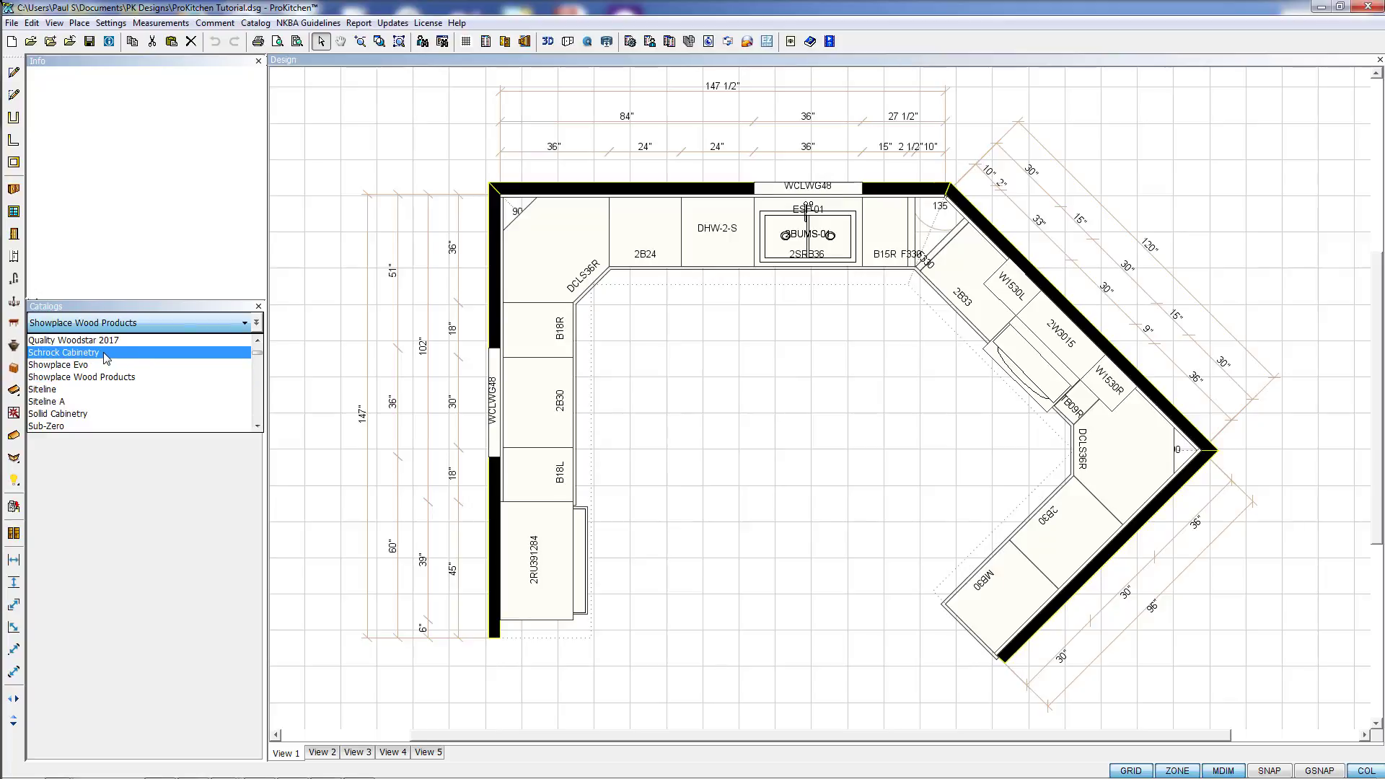
left_click(62, 352)
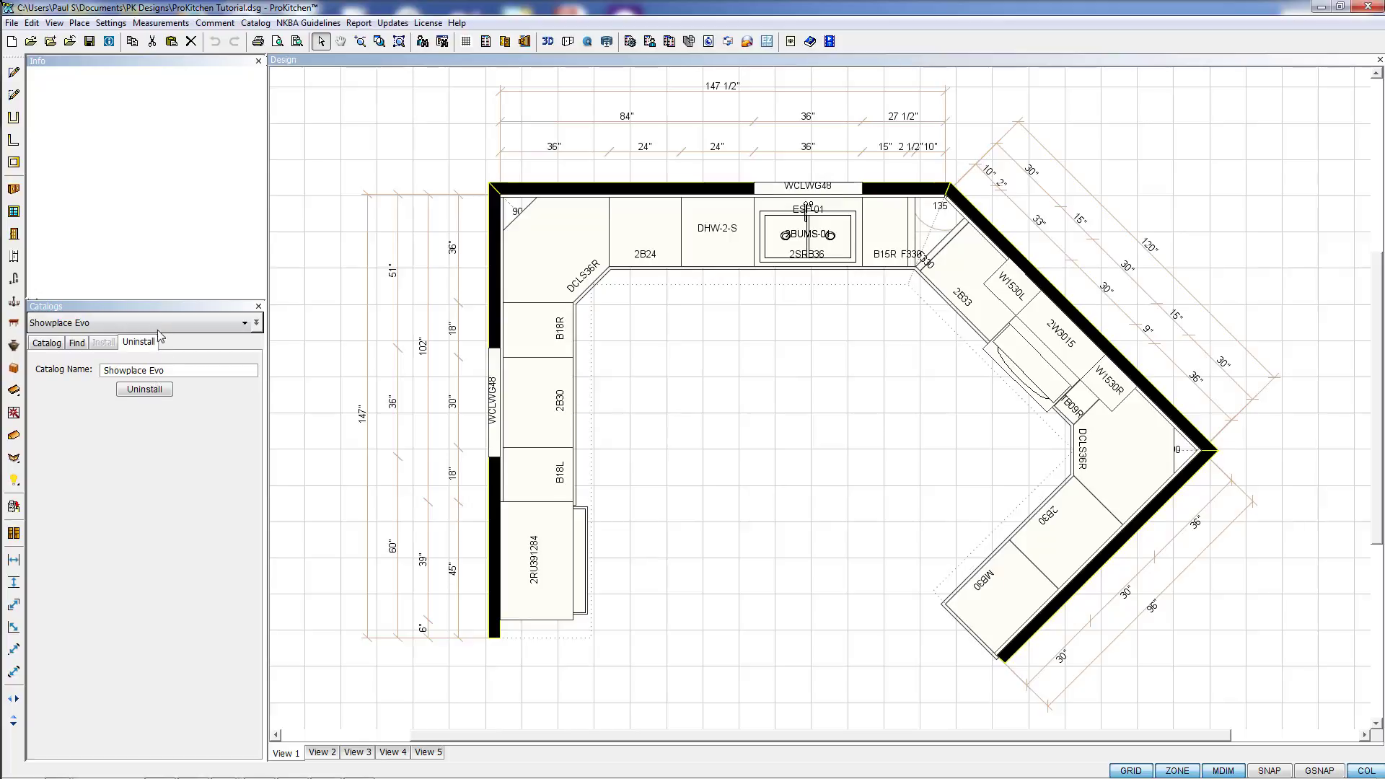
Switch to the Kitchen Craft catalog, view its uninstall page, then return to its category list.
left_click(255, 322)
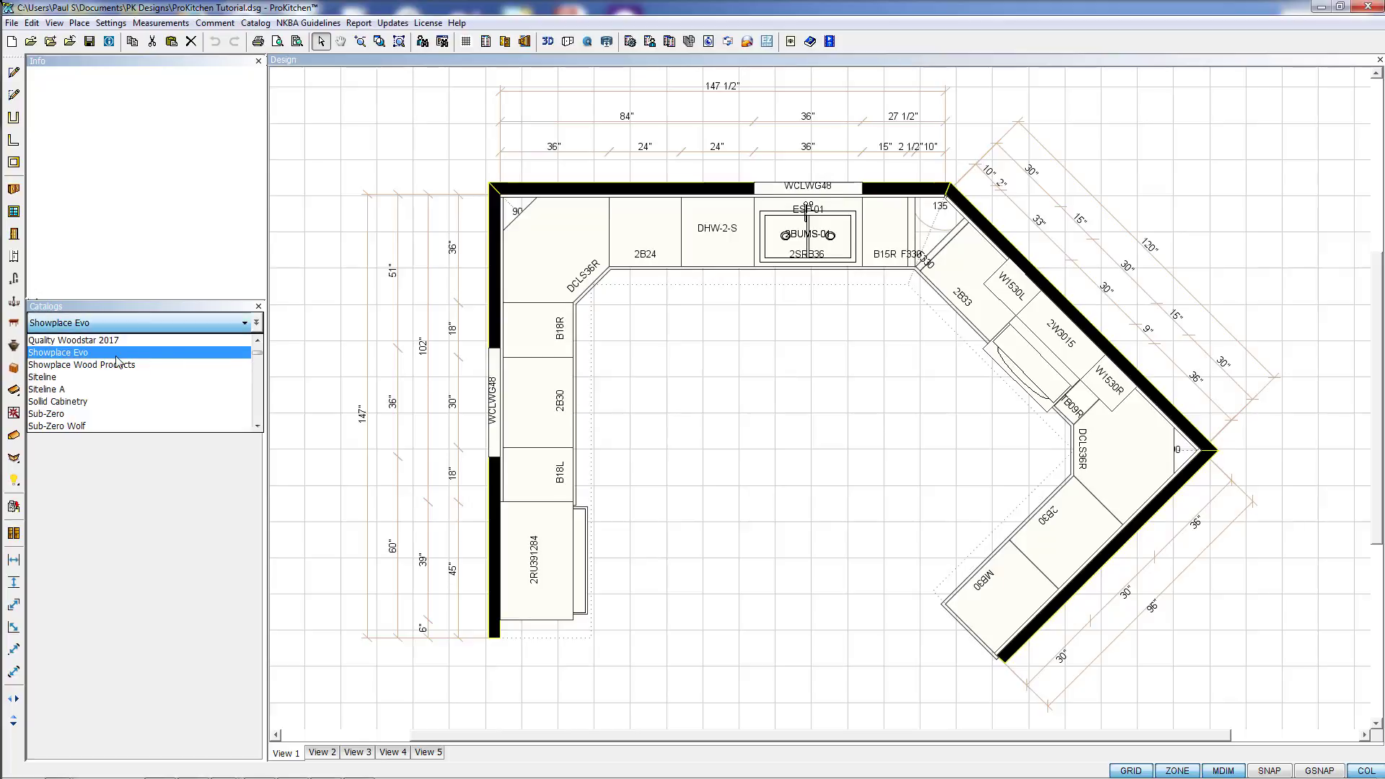
scroll("down", 3)
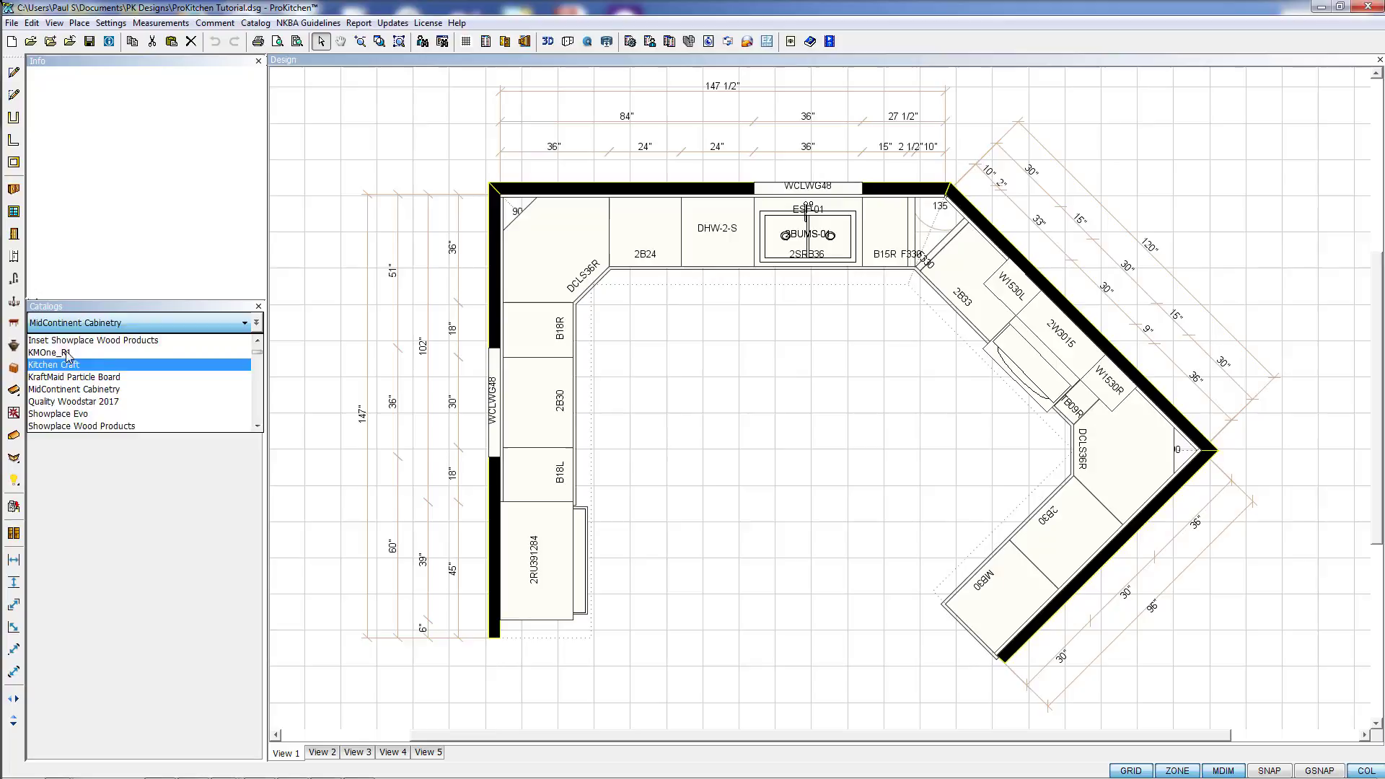
left_click(54, 364)
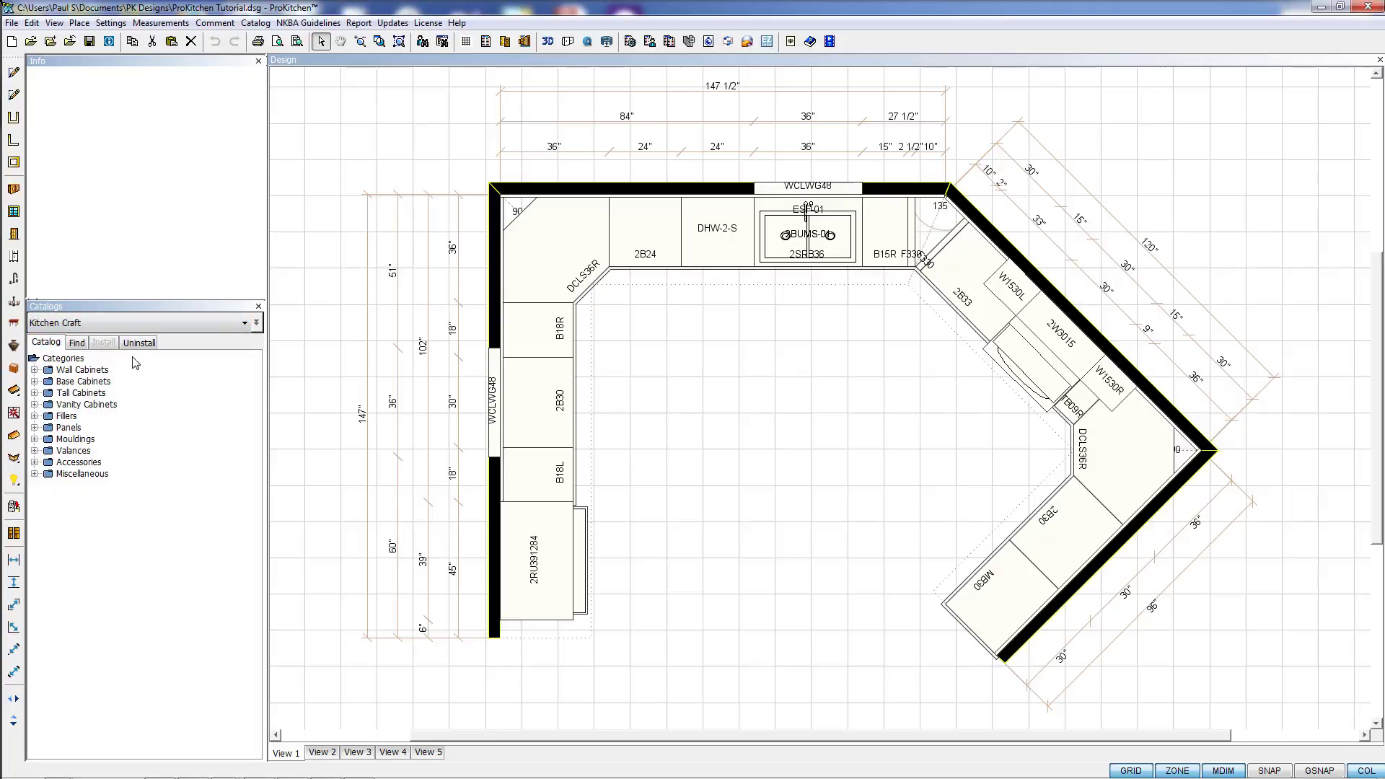
left_click(138, 343)
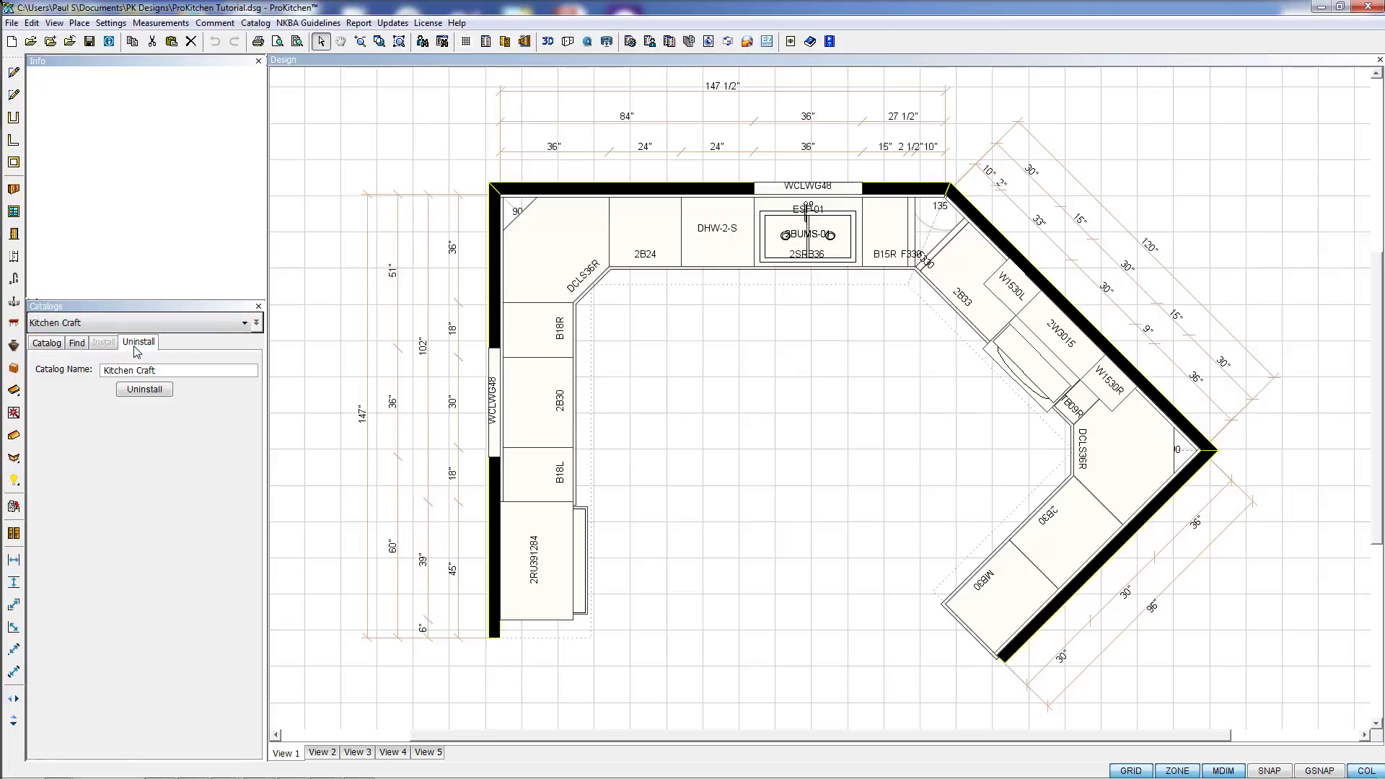
left_click(45, 343)
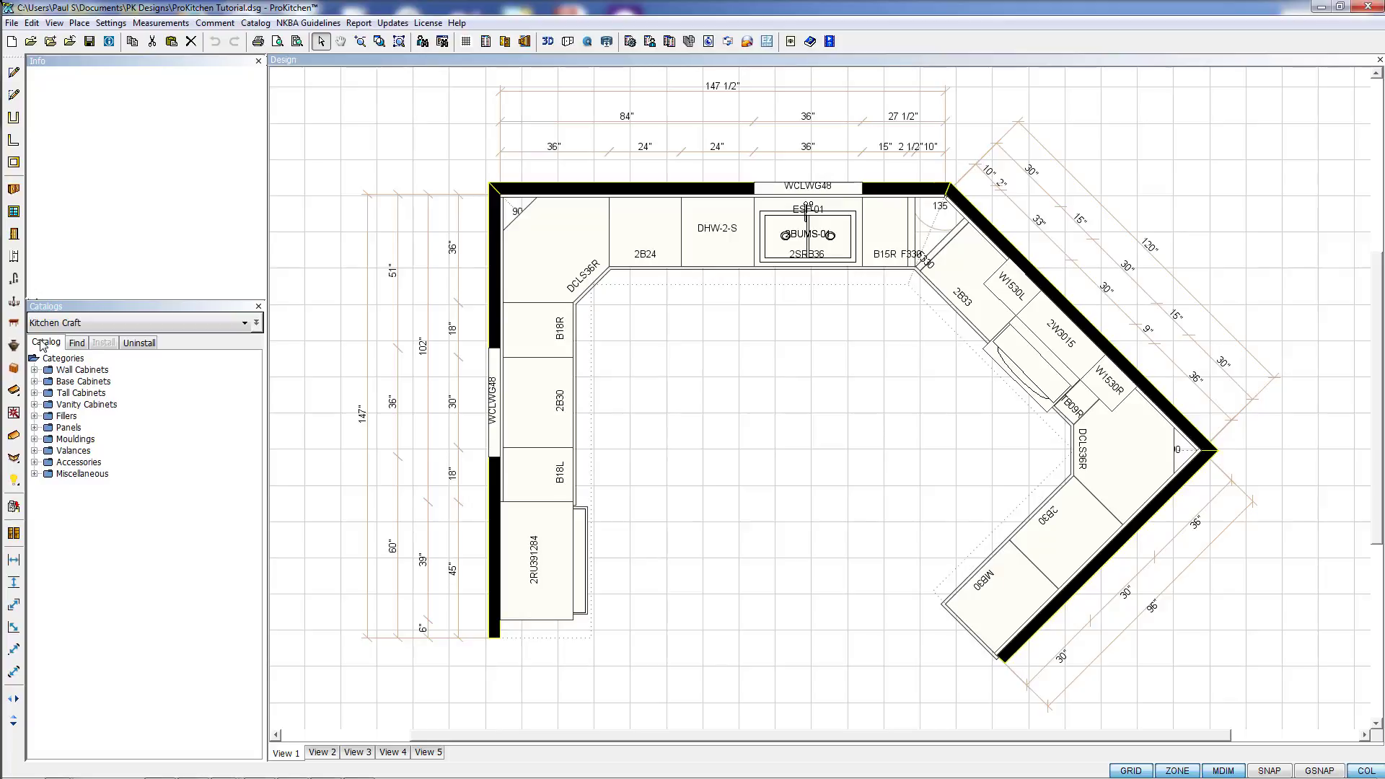
mouse_move(274, 354)
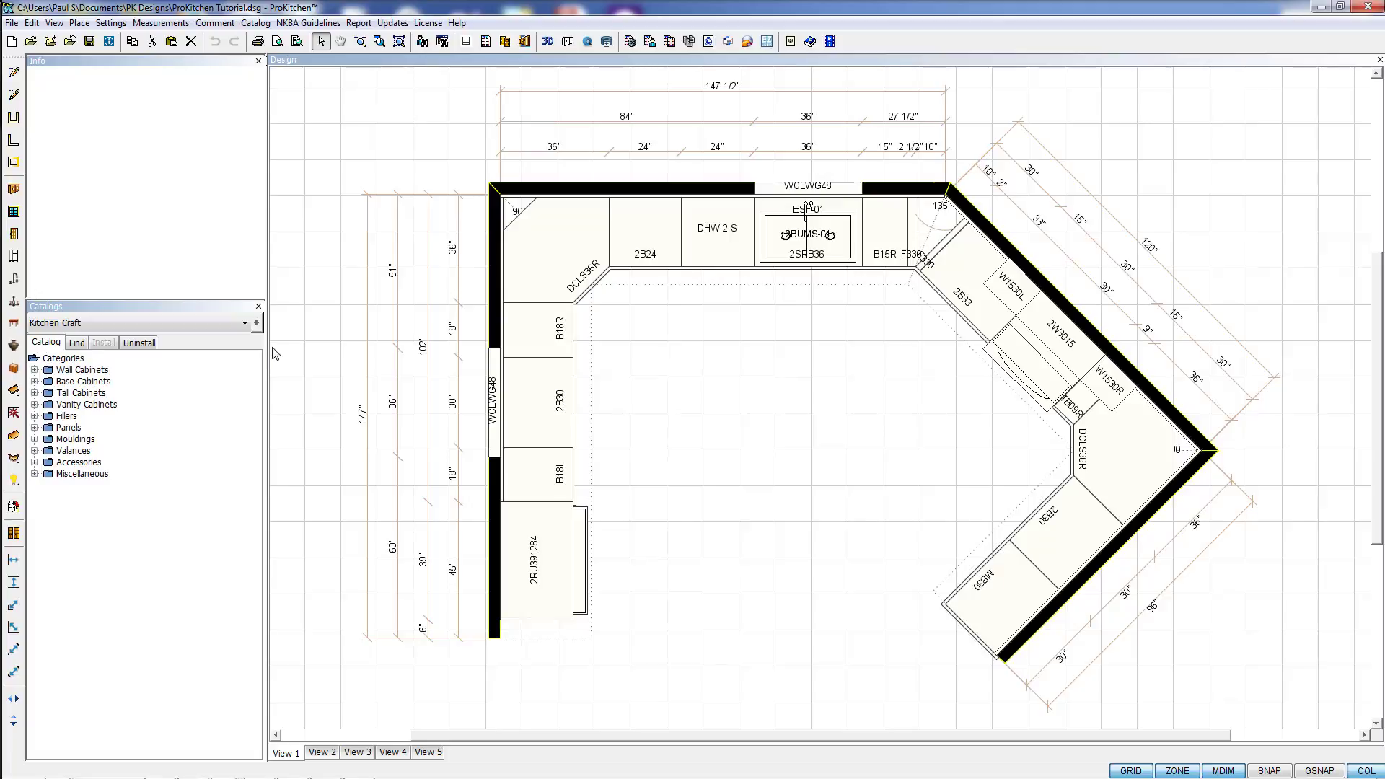